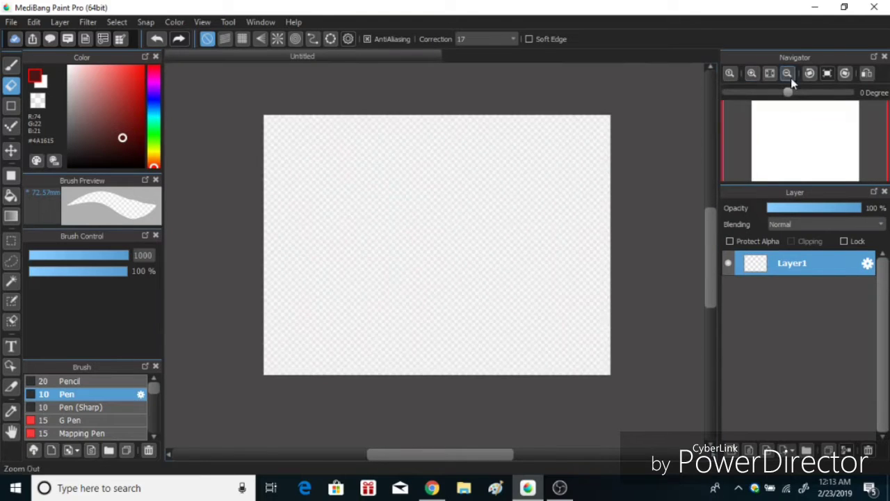
# Zoom in and freehand-sketch the head curve, face features and shoulders with the Pen brush.
pyautogui.moveTo(410, 132); pyautogui.dragTo(410, 275)
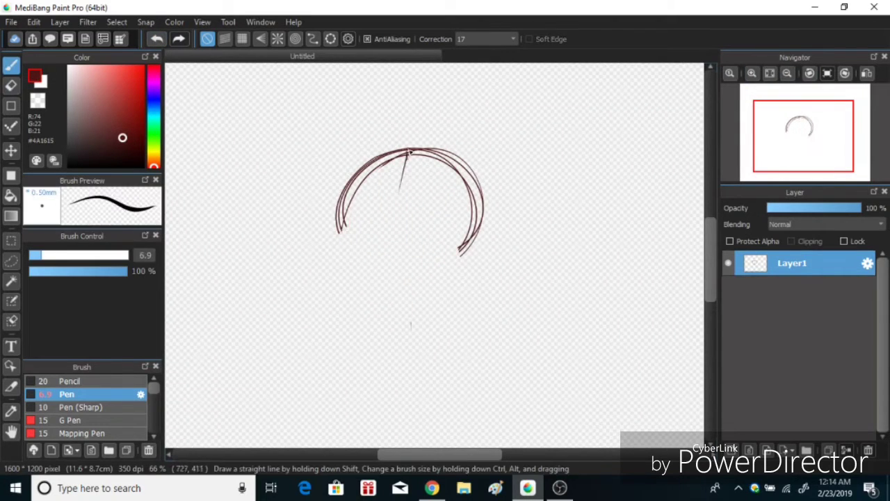
pyautogui.moveTo(407, 150); pyautogui.dragTo(442, 285)
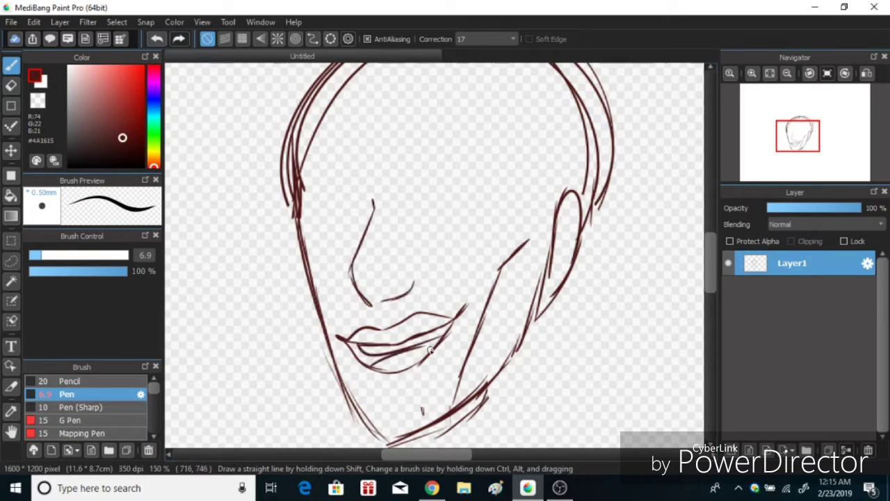
pyautogui.click(179, 39)
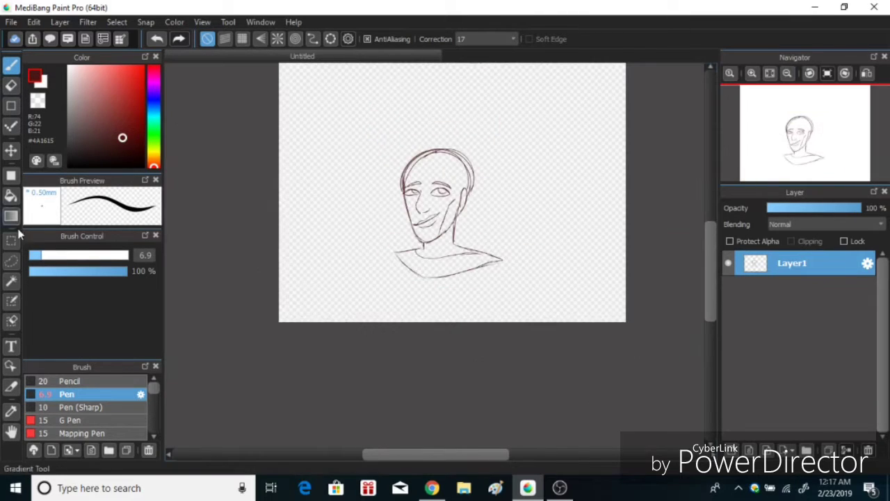
# Zoom in on the sketch, erase stray head lines, and return to the original sketch layer.
pyautogui.click(752, 73)
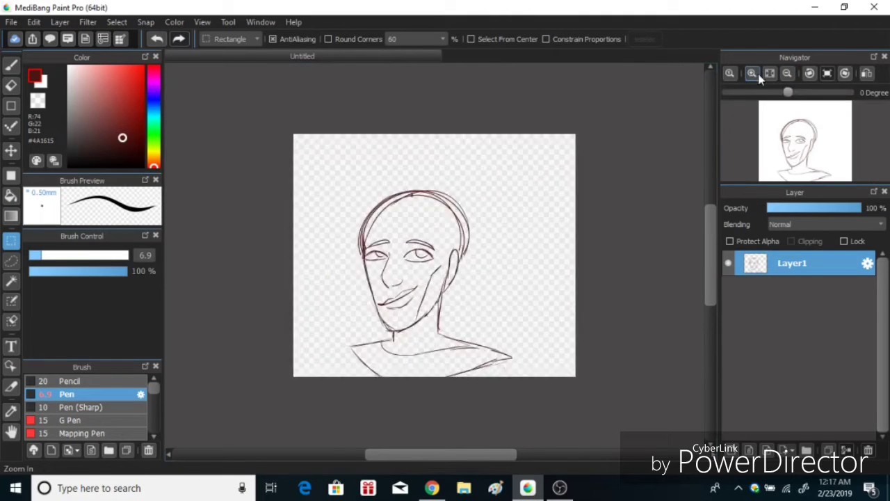
pyautogui.click(11, 75)
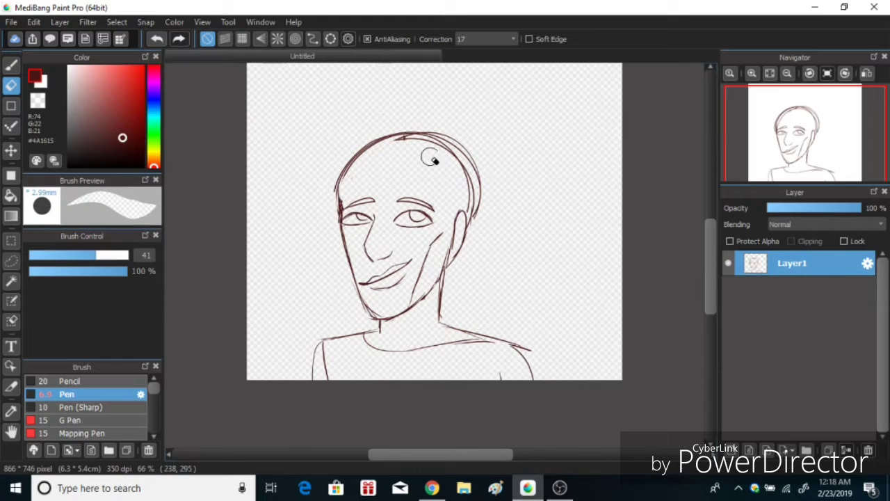
pyautogui.click(51, 450)
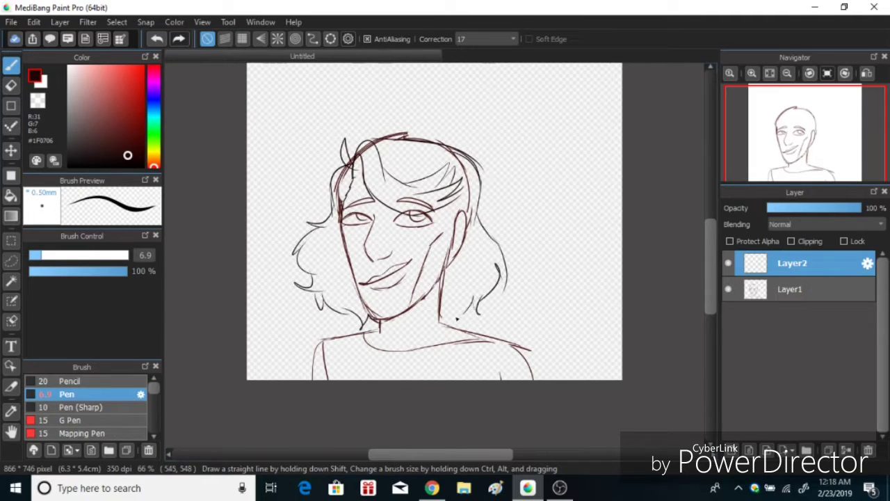
pyautogui.click(791, 289)
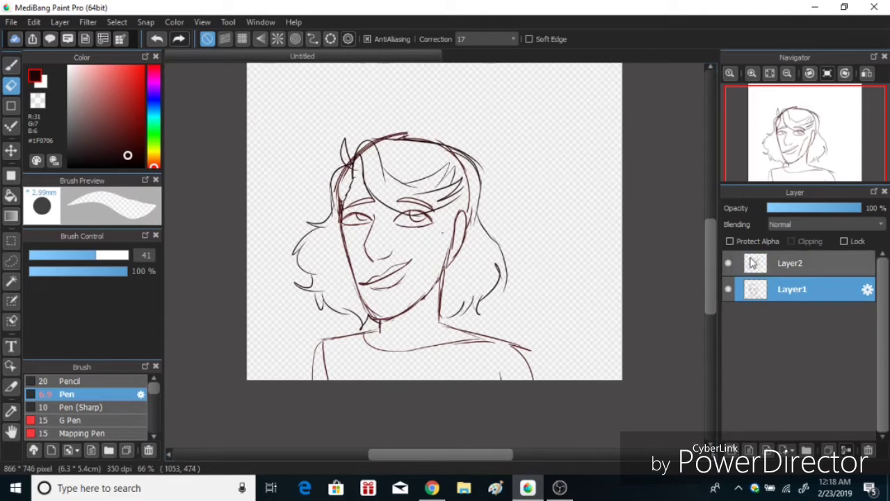
# Select the hair sketch layer and ink the left face outline down to the chin.
pyautogui.click(791, 263)
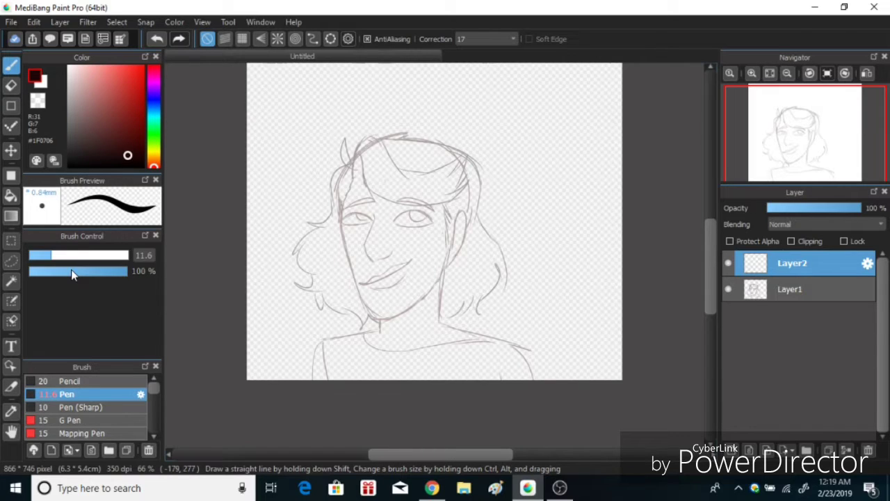
pyautogui.moveTo(512, 201)
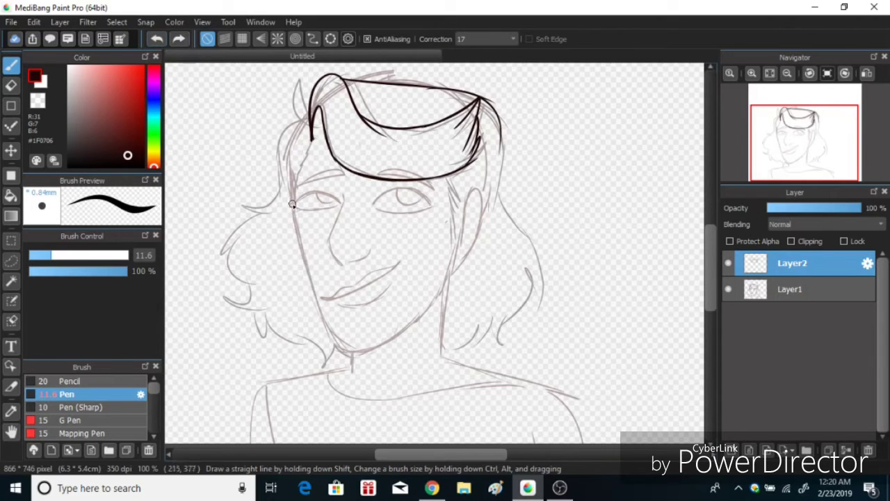
pyautogui.moveTo(292, 204); pyautogui.dragTo(310, 278)
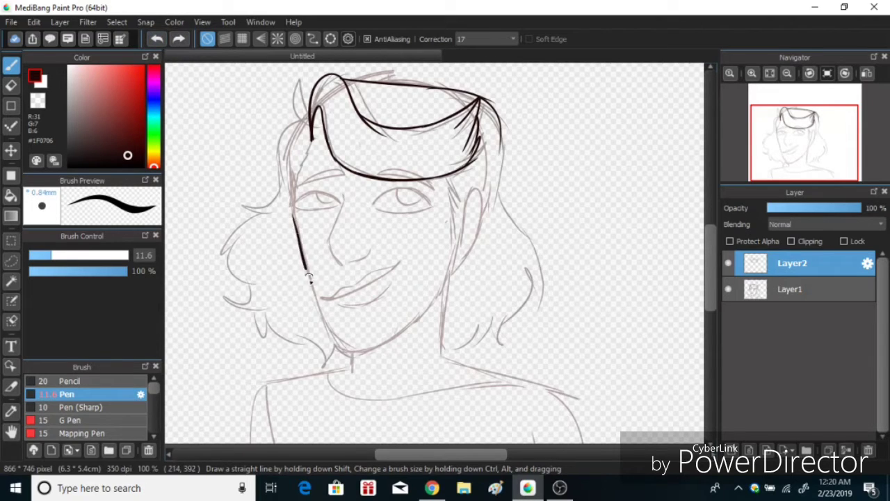
pyautogui.moveTo(310, 278); pyautogui.dragTo(473, 216)
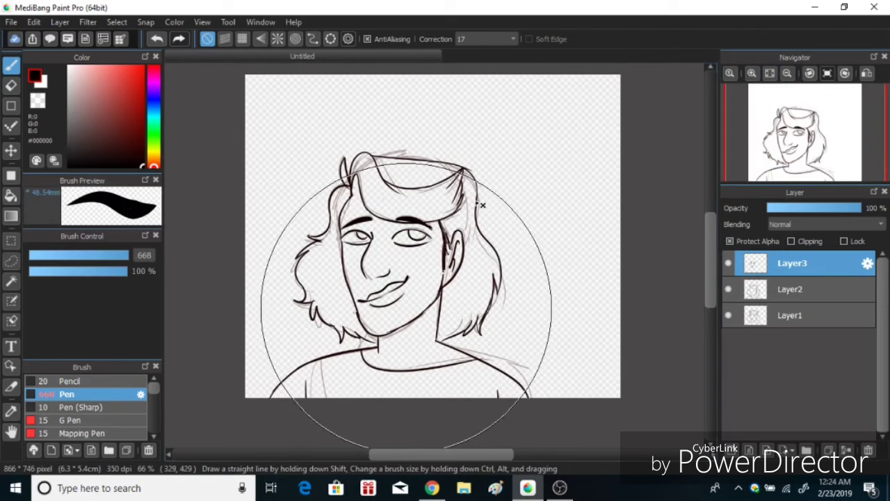
# Add a flat-colour layer, magic-wand the area outside the figure, and invert the selection.
pyautogui.click(790, 289)
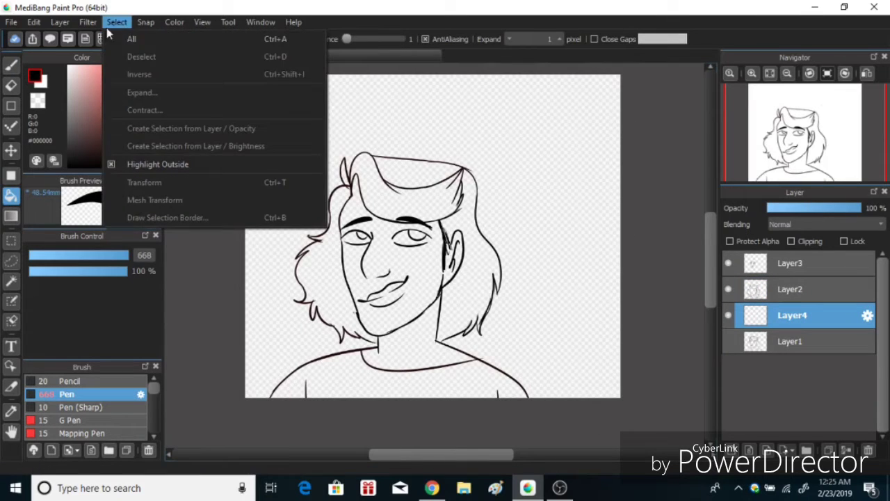
pyautogui.click(158, 164)
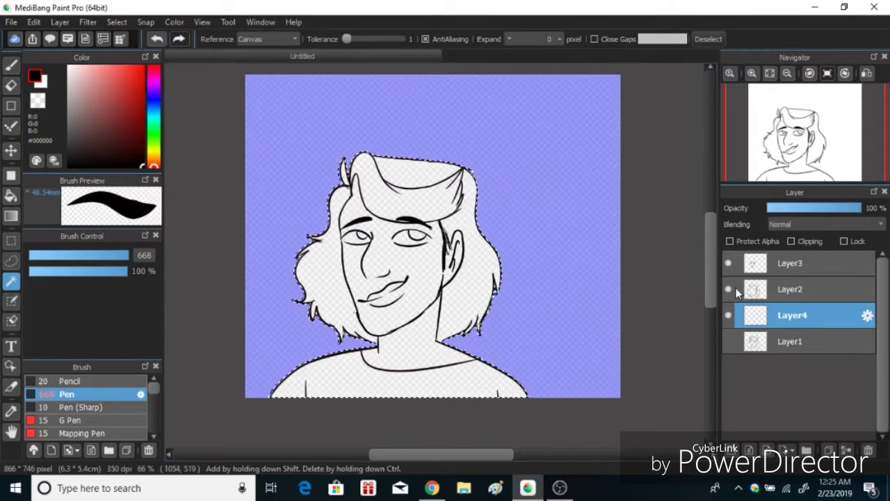
pyautogui.click(118, 99)
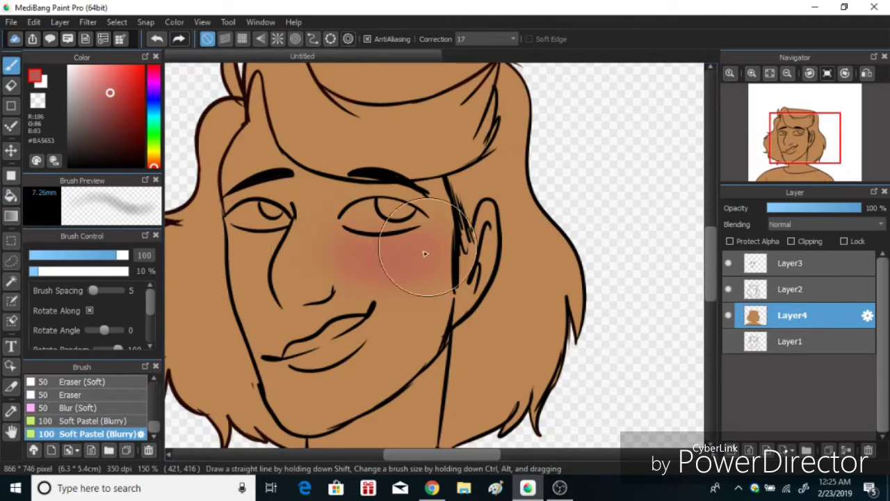
# Brush a soft rosy blush across both cheeks and the nose.
pyautogui.moveTo(428, 253); pyautogui.dragTo(304, 259)
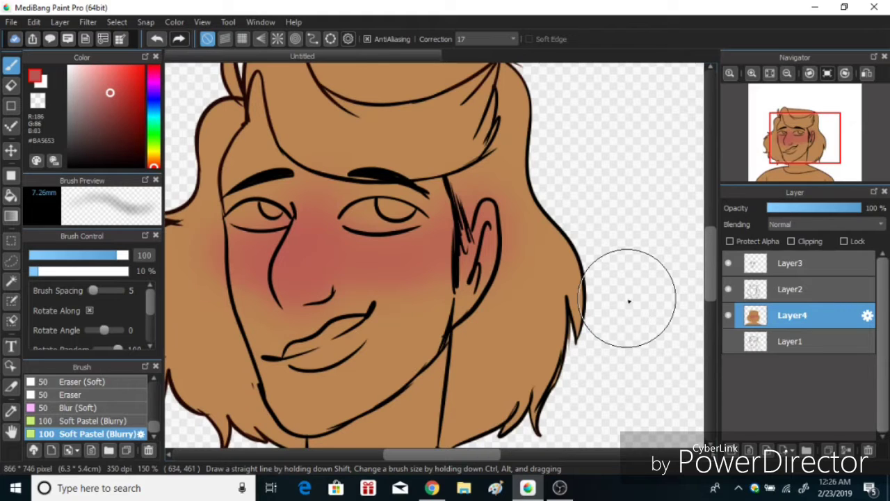
pyautogui.moveTo(466, 267)
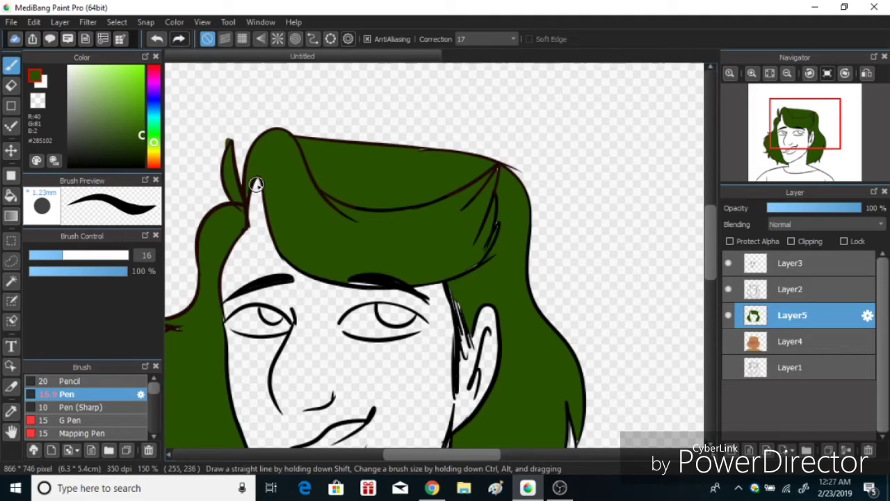
pyautogui.moveTo(452, 278)
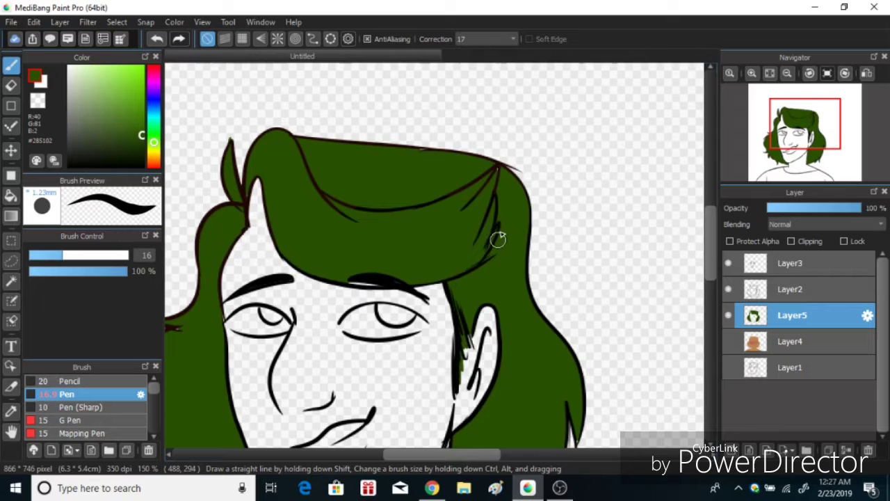
# Switch to the line art layer and toggle layer visibility to expose the skin colour.
pyautogui.scroll(-3)
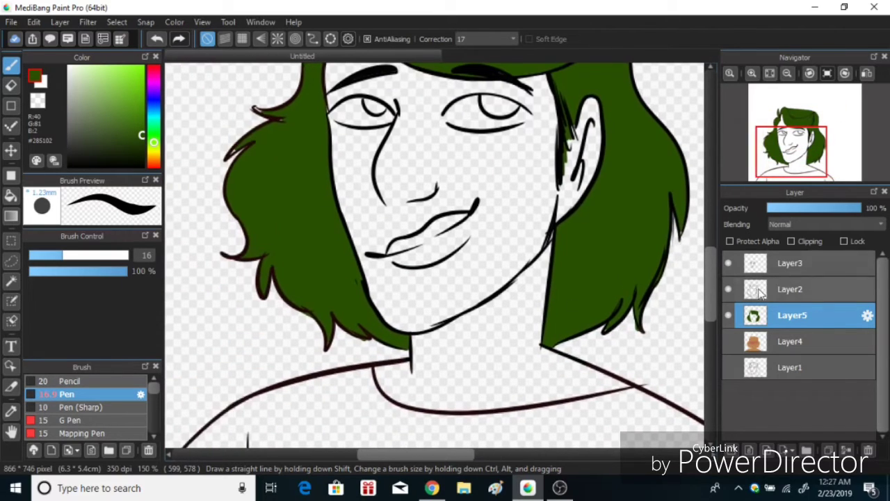
pyautogui.click(791, 288)
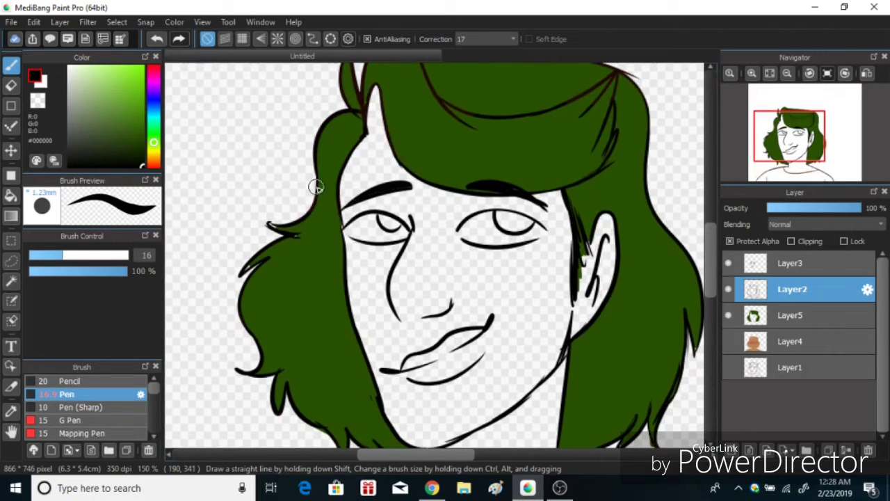
pyautogui.click(791, 315)
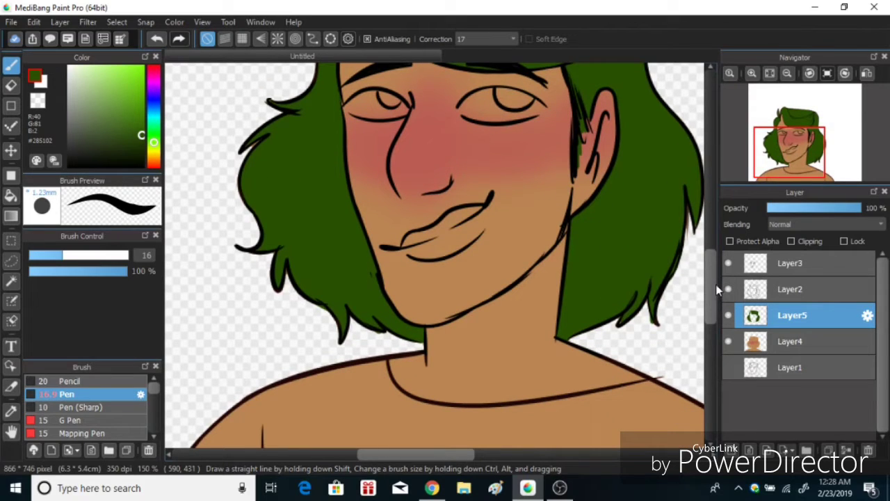
pyautogui.click(789, 340)
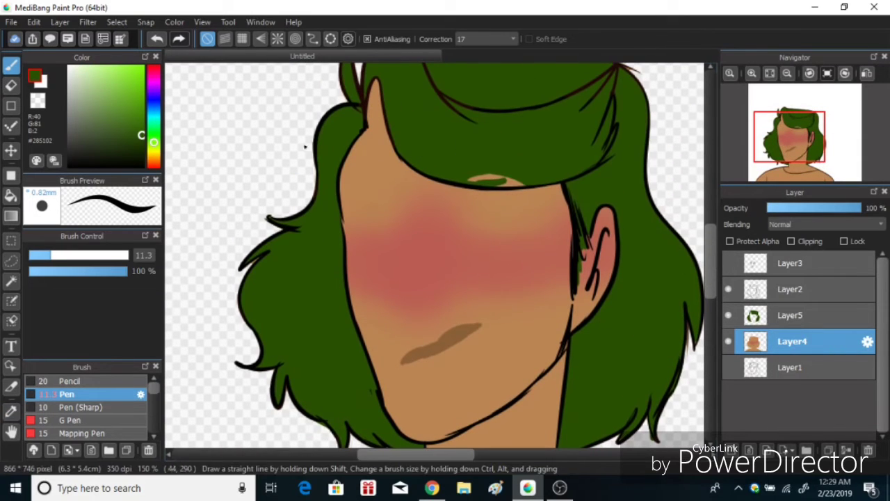
# Paint a brown mouth stroke on the skin and add a new layer for the shirt.
pyautogui.click(789, 315)
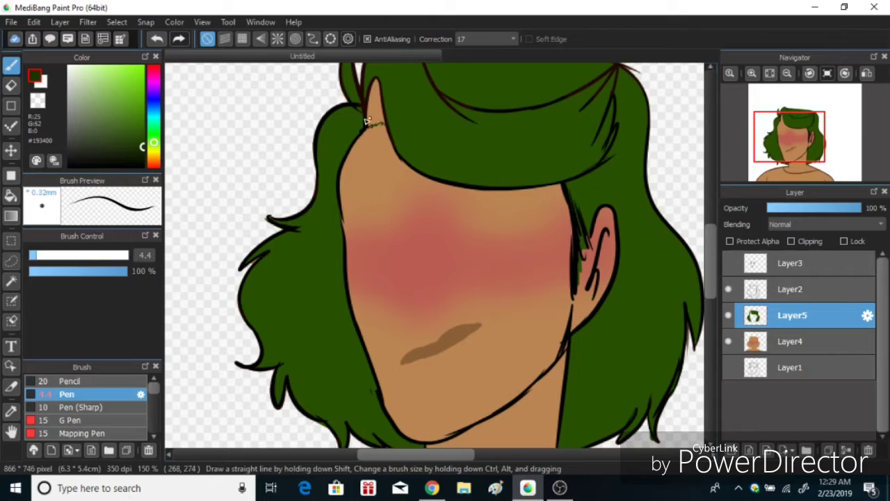
pyautogui.scroll(-3)
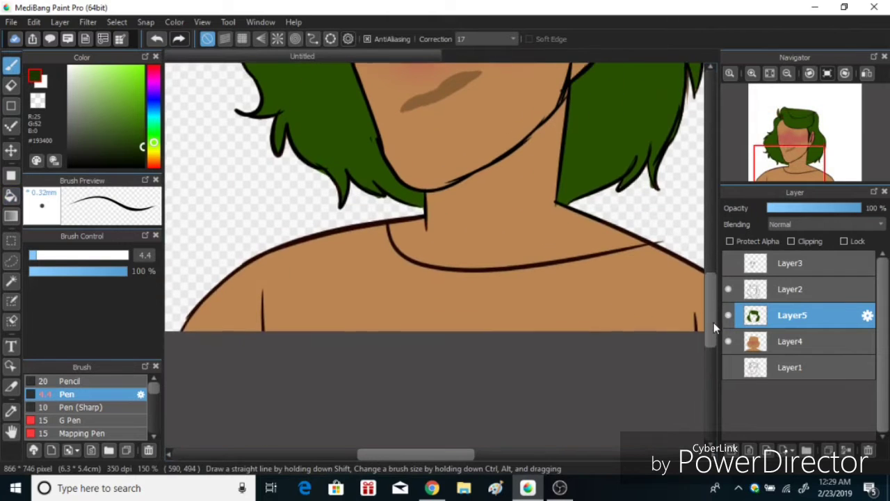
pyautogui.click(792, 341)
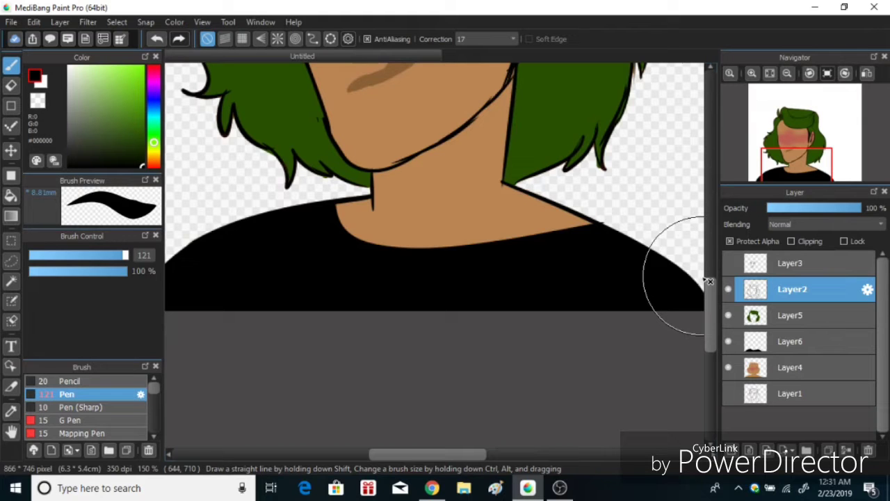
# Toggle layer visibility in the Layers panel so only the line art shows.
pyautogui.click(792, 367)
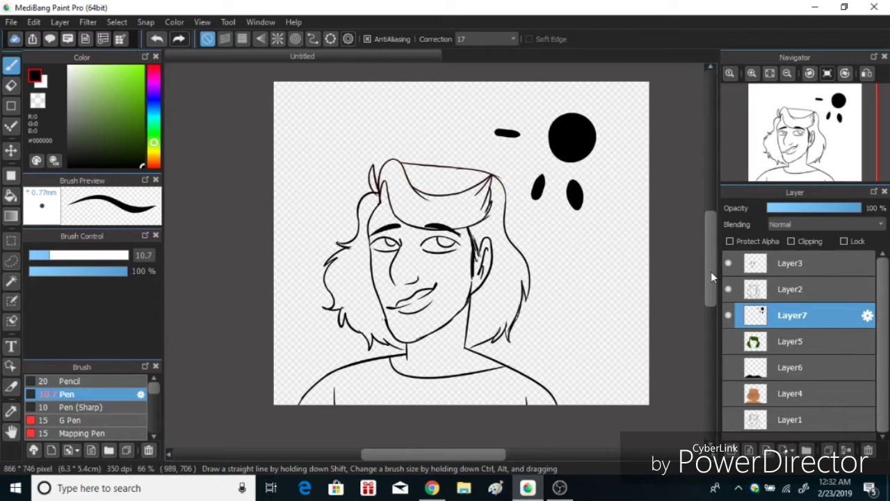
# Scribble black marks at the top left, zoom in, and paint shadow down the face's left half.
pyautogui.moveTo(316, 132); pyautogui.dragTo(379, 125)
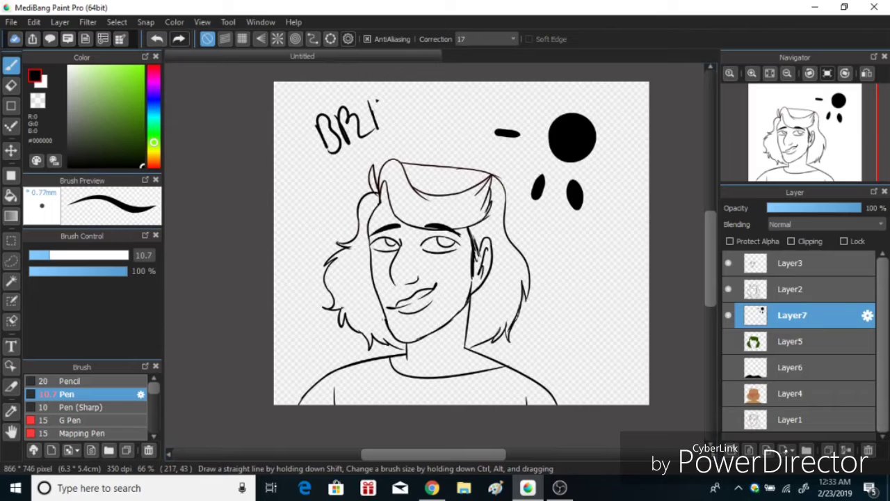
pyautogui.moveTo(368, 104); pyautogui.dragTo(400, 136)
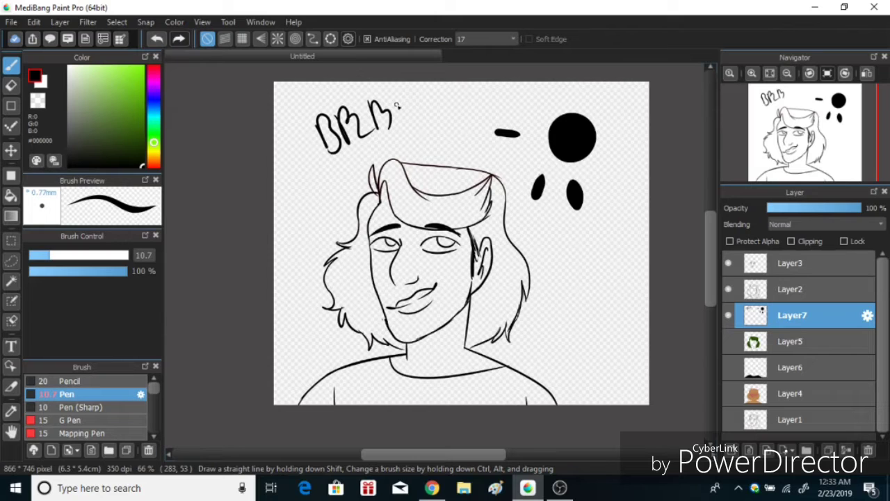
pyautogui.click(156, 39)
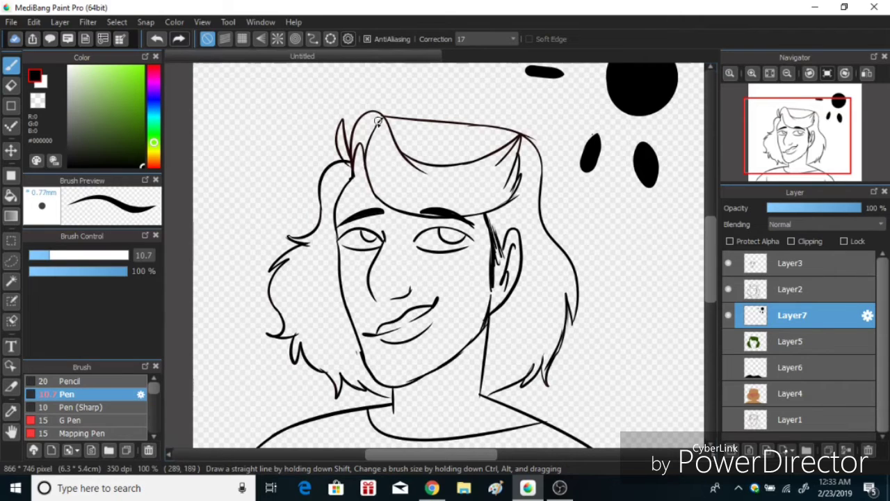
pyautogui.moveTo(379, 122); pyautogui.dragTo(365, 219)
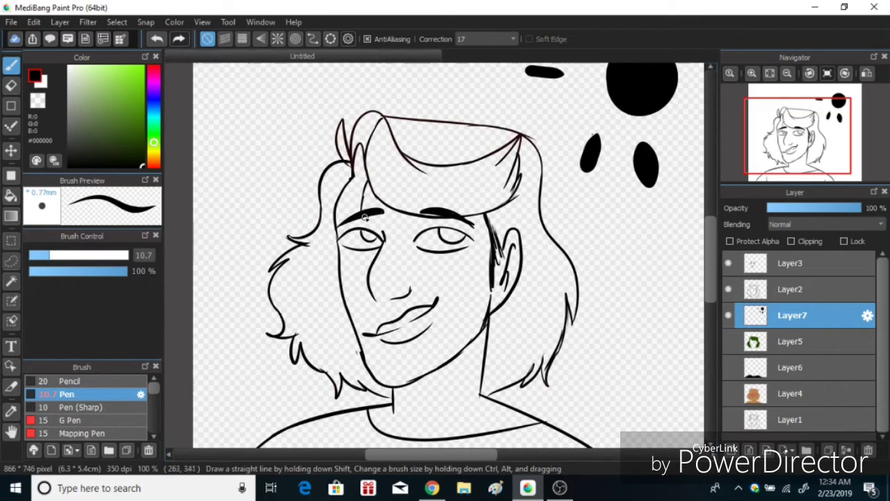
pyautogui.moveTo(375, 215); pyautogui.dragTo(381, 304)
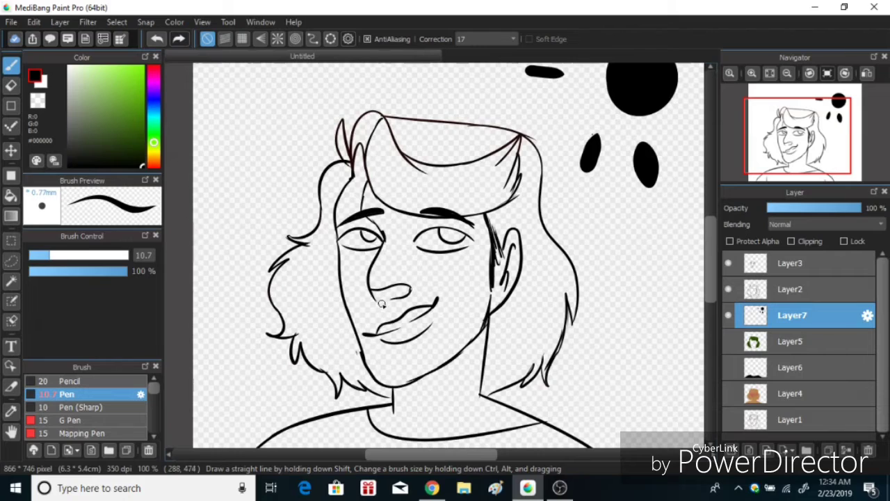
pyautogui.moveTo(381, 299); pyautogui.dragTo(396, 389)
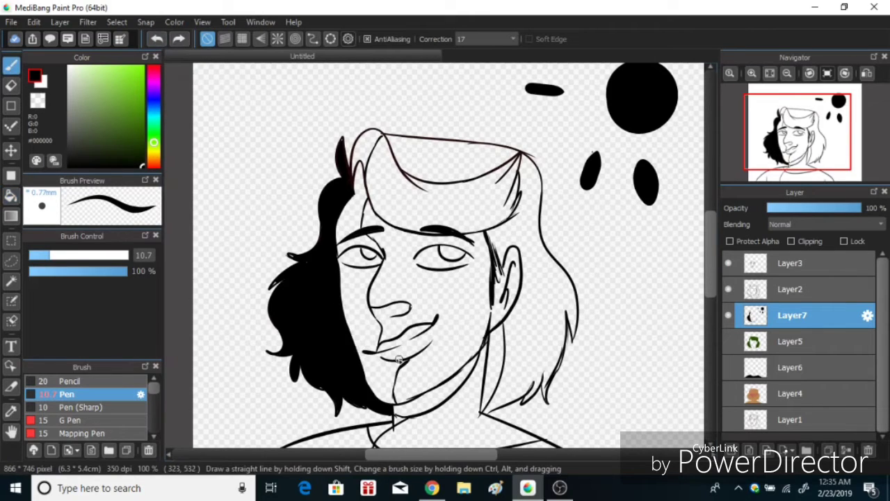
# Bucket-fill the enclosed shadow areas, then return to the pen tool.
pyautogui.click(10, 195)
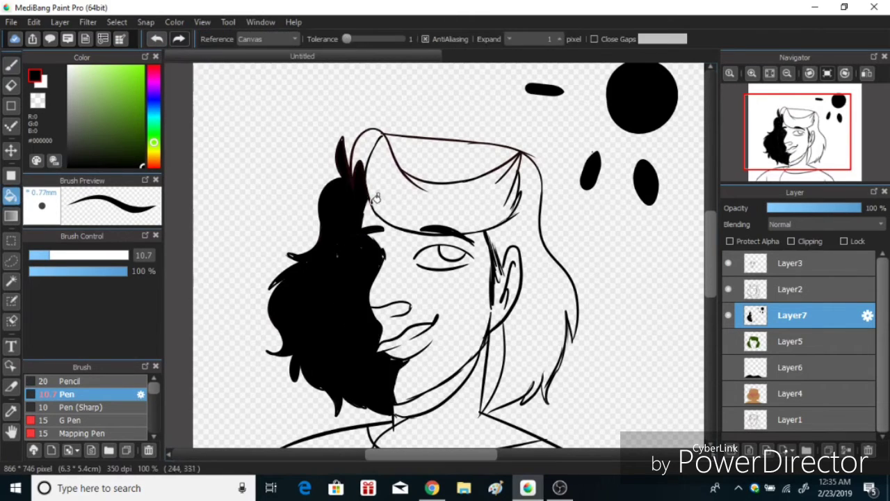
pyautogui.scroll(-3)
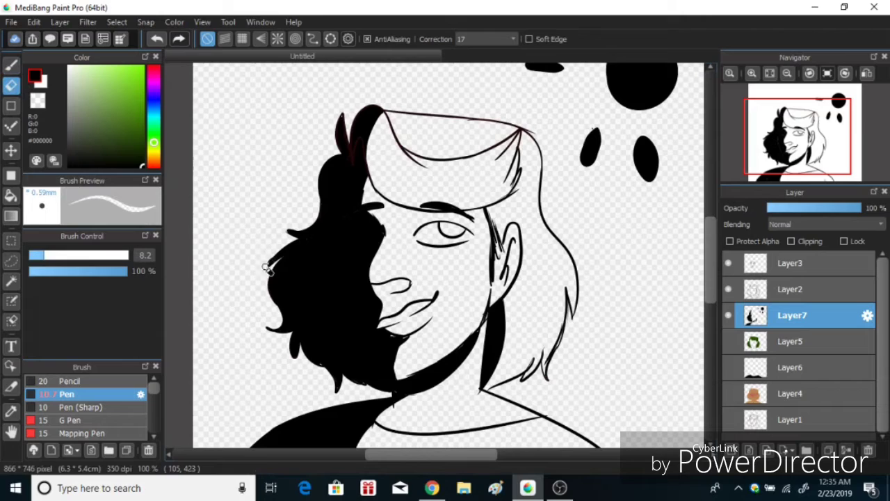
pyautogui.click(11, 85)
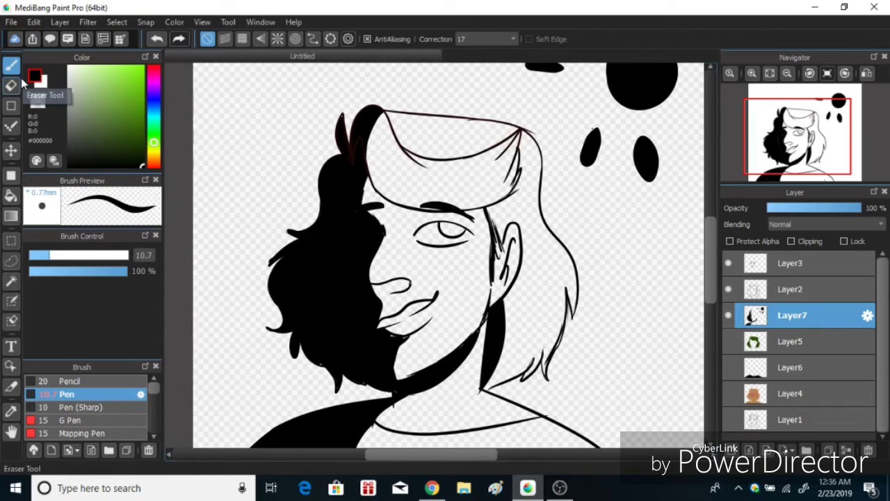
pyautogui.moveTo(11, 83)
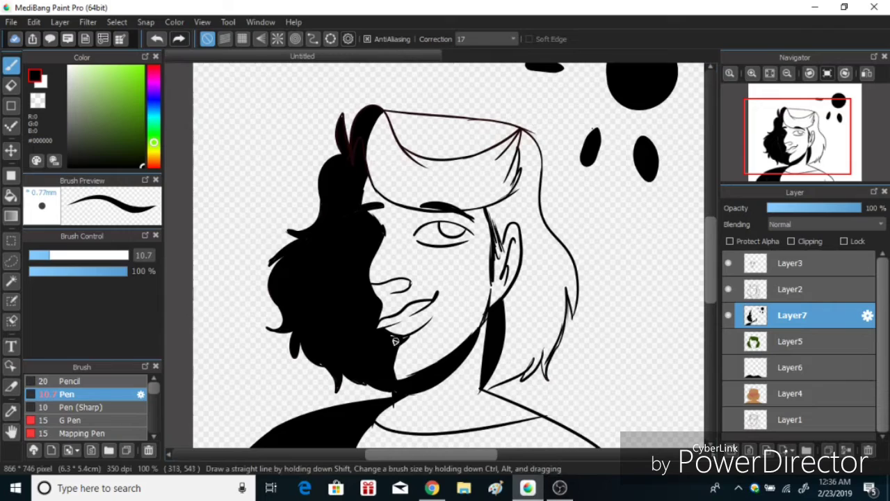
pyautogui.moveTo(346, 374)
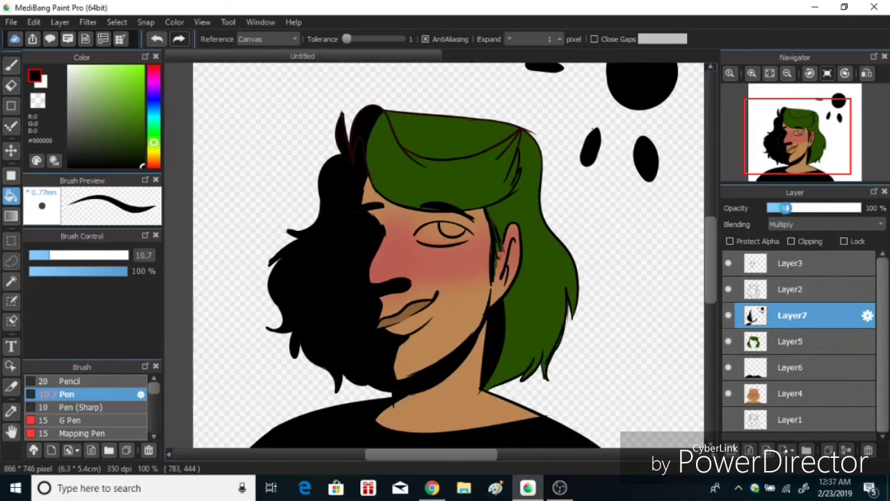
# Lock Layer7's transparency for recolouring the shadow, then select Layer3 and Layer2.
pyautogui.click(120, 93)
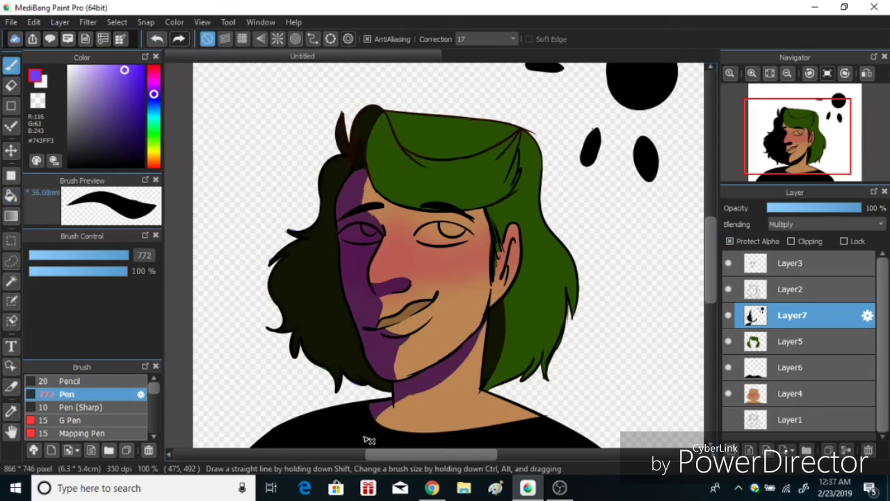
pyautogui.click(790, 263)
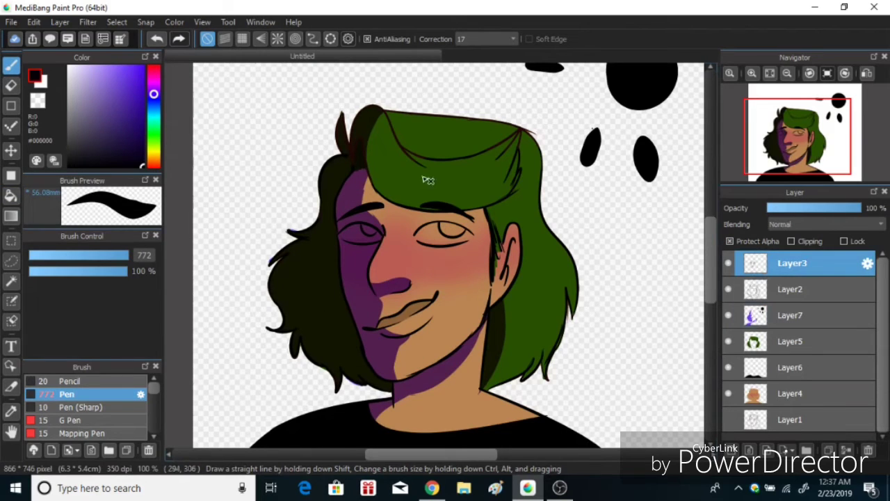
pyautogui.click(791, 289)
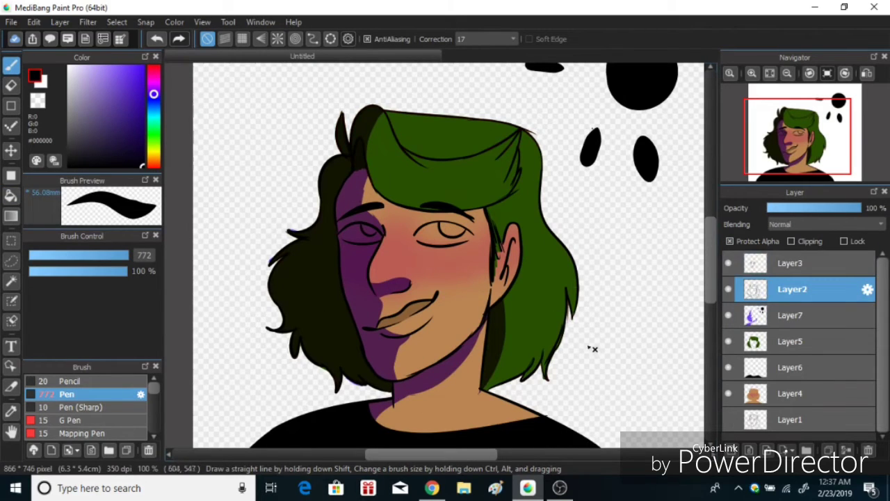
pyautogui.moveTo(587, 340)
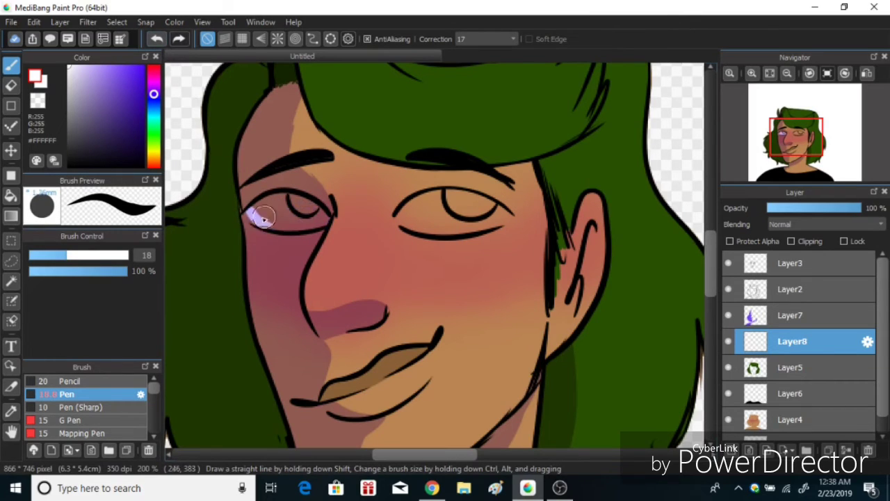
# Paint the white of the shaded left eye, pick dark green, and switch to the fill tool.
pyautogui.moveTo(264, 215); pyautogui.dragTo(299, 212)
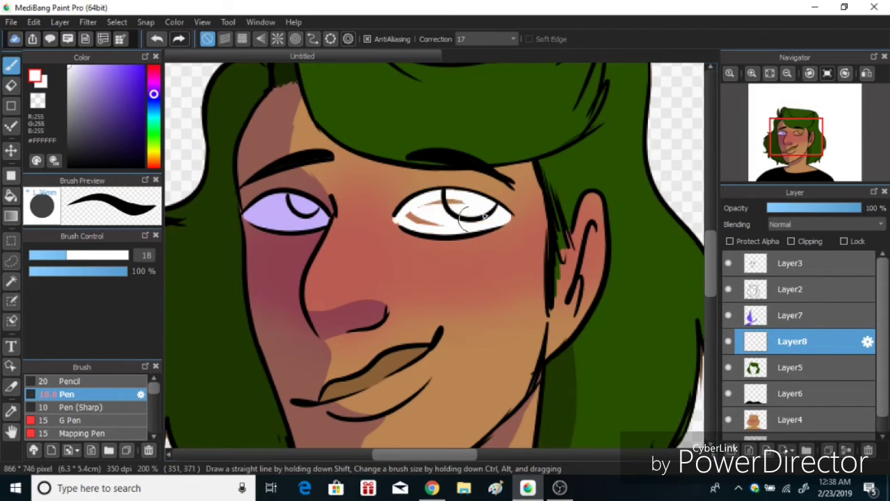
pyautogui.click(470, 209)
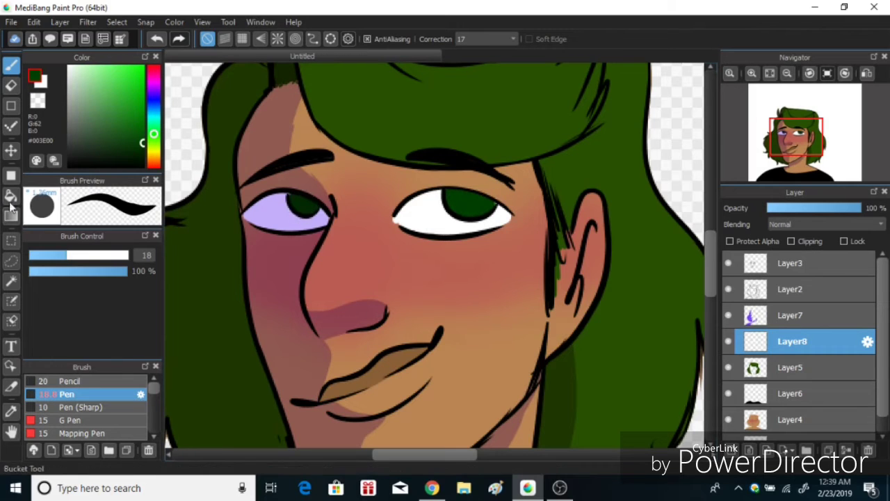
pyautogui.click(11, 281)
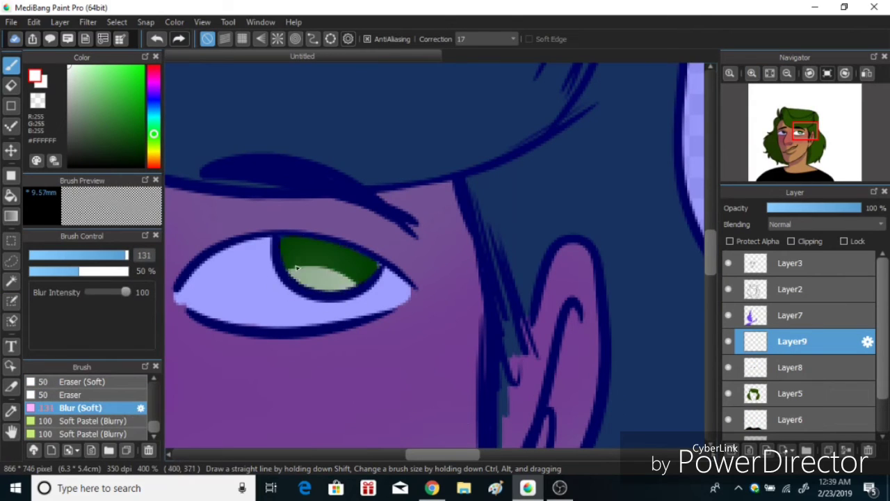
# Set the highlight streak layer to Overlay, lower its opacity, and merge the pupil layer down.
pyautogui.click(824, 224)
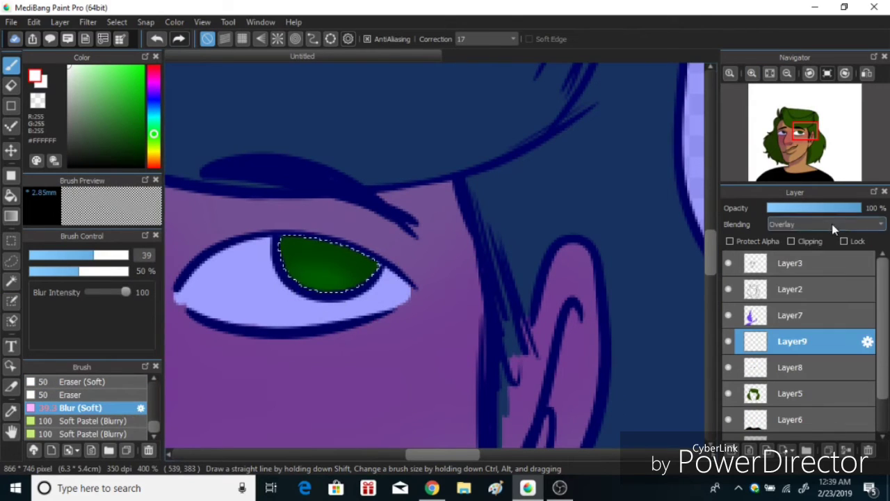
pyautogui.click(824, 223)
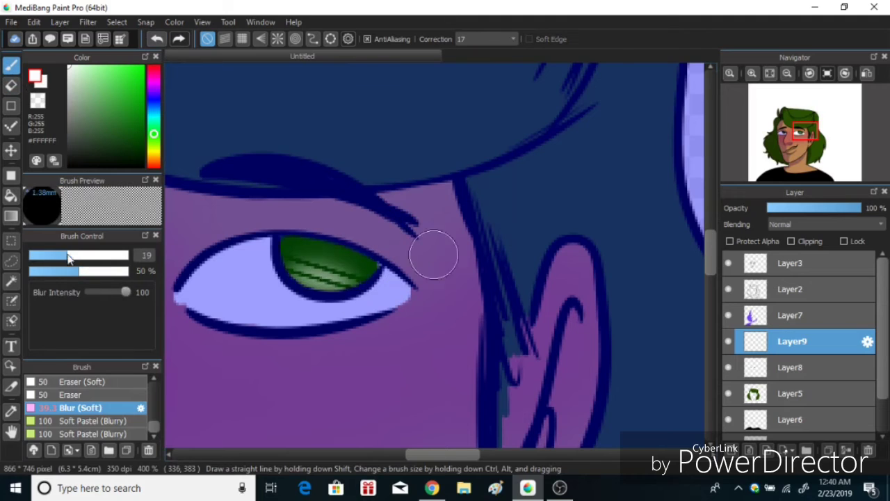
pyautogui.click(824, 223)
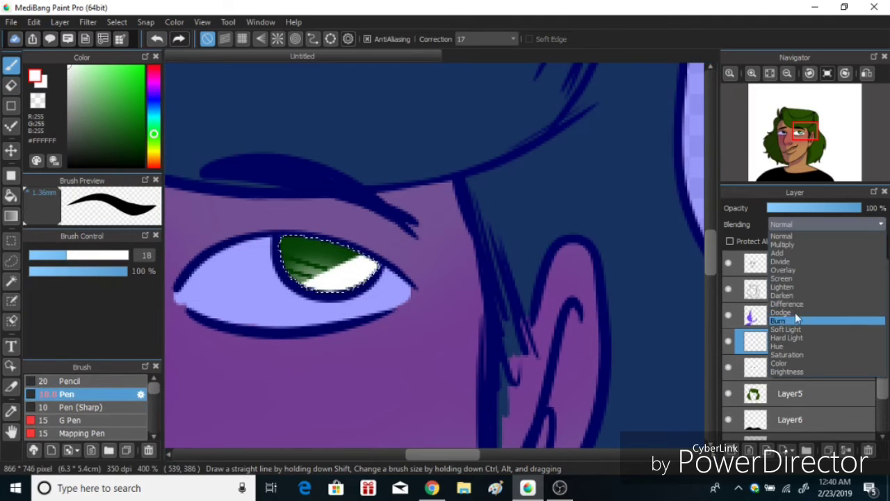
pyautogui.click(783, 270)
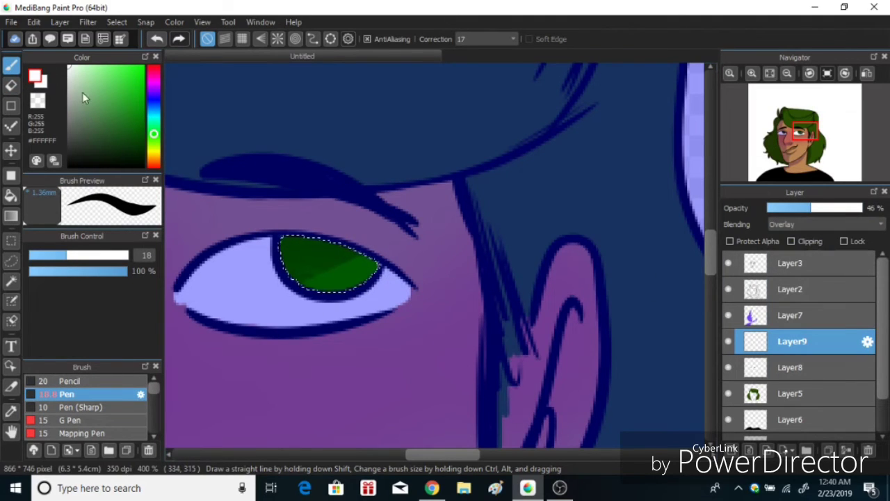
pyautogui.moveTo(806, 207); pyautogui.dragTo(778, 207)
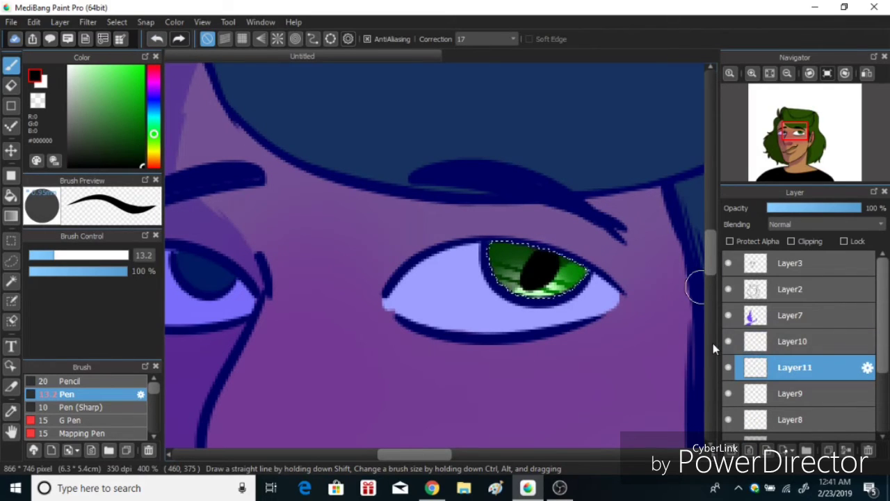
pyautogui.click(157, 39)
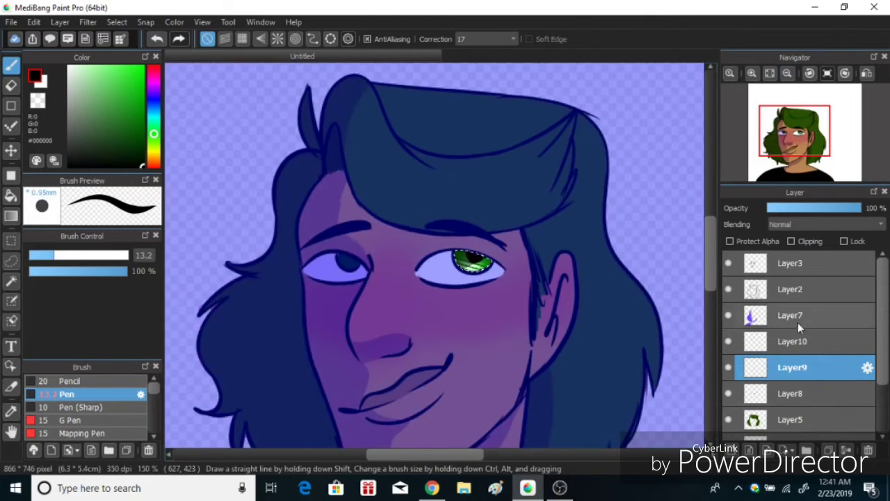
# Erase and undo on the left iris layer, then move to the Overlay highlight layer.
pyautogui.click(793, 393)
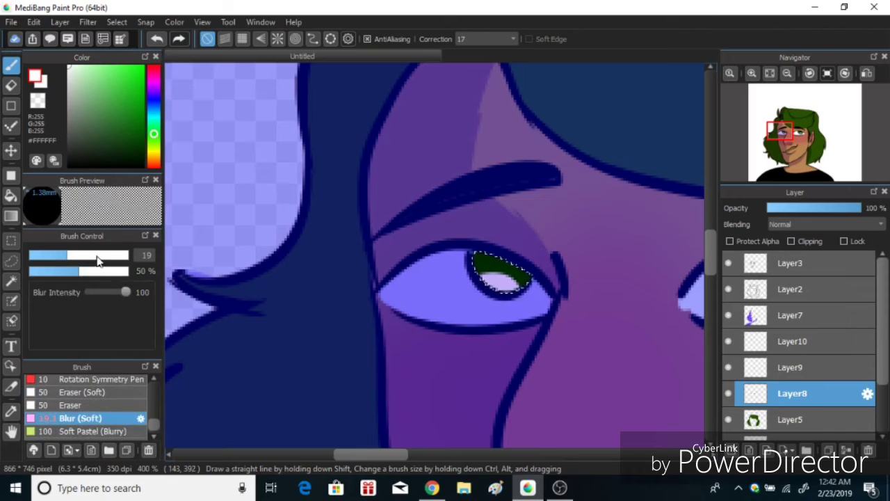
pyautogui.click(156, 38)
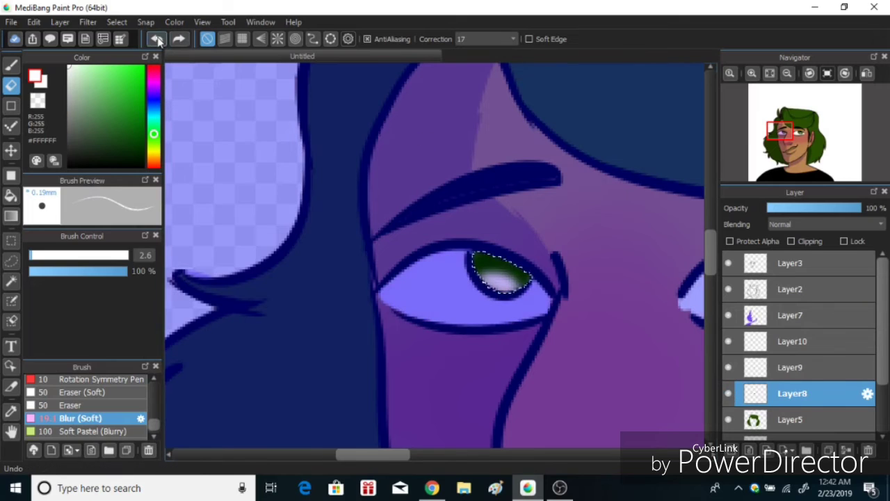
pyautogui.click(792, 367)
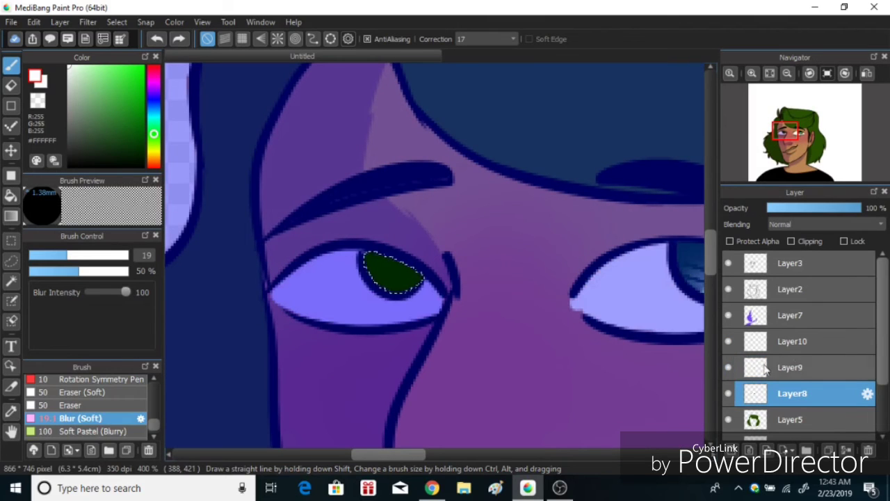
pyautogui.click(791, 367)
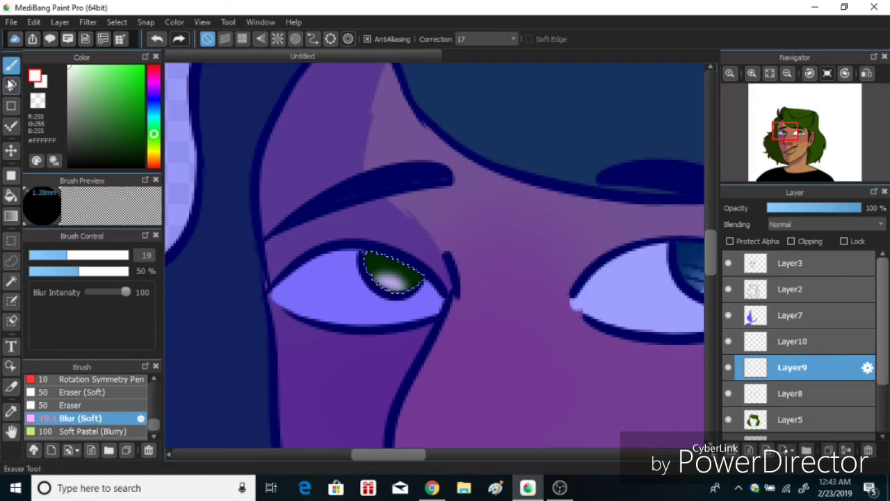
pyautogui.click(793, 341)
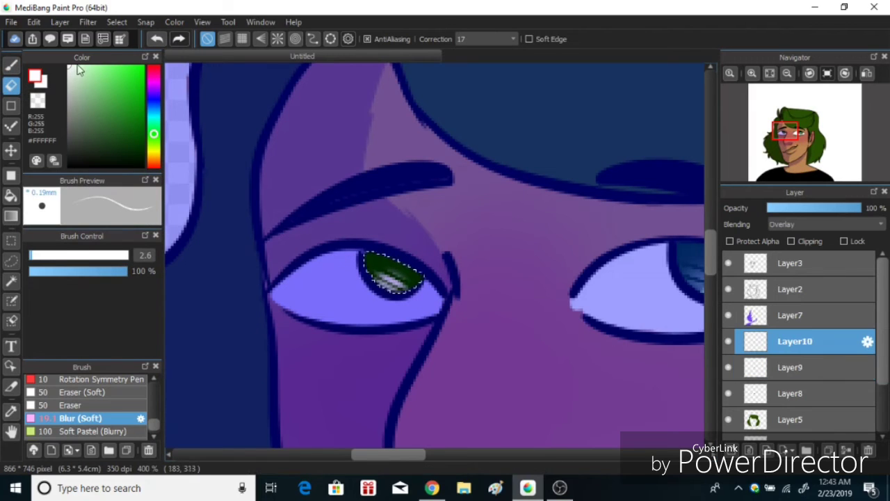
pyautogui.click(792, 367)
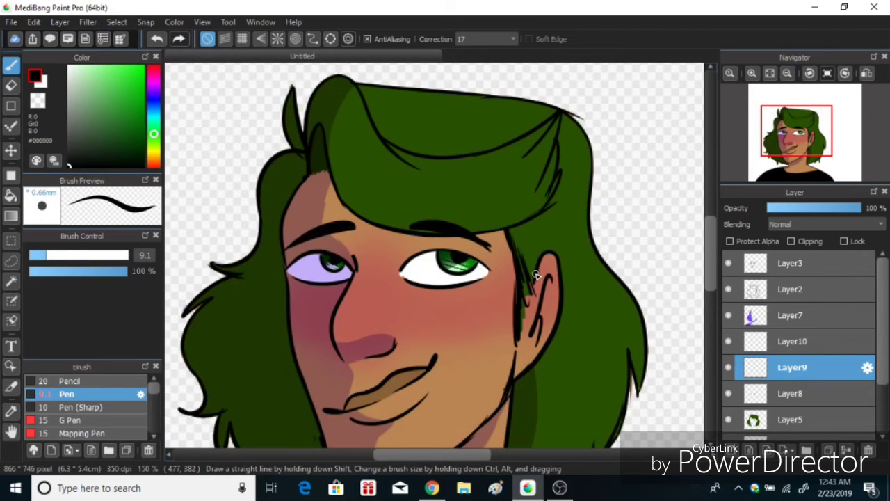
pyautogui.moveTo(525, 280)
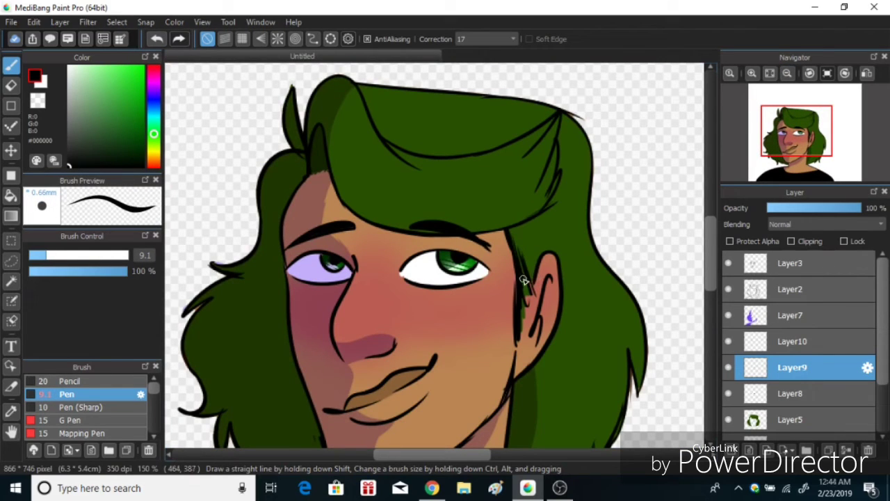
# Zoom out to show the whole portrait and pick the colour-selection tool.
pyautogui.scroll(-3)
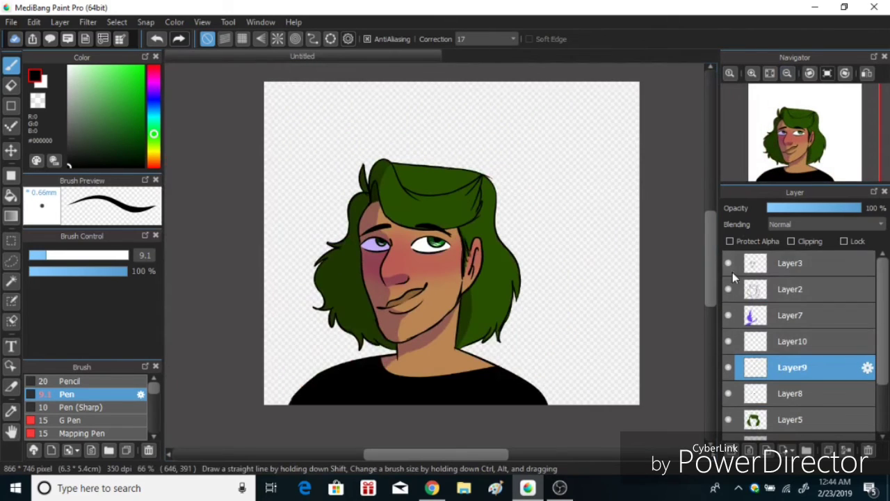
pyautogui.click(11, 281)
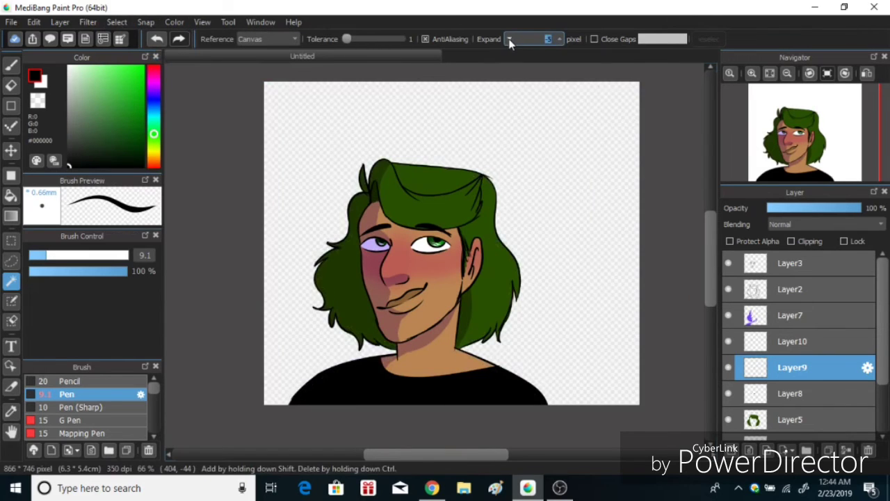
# Turn on Expand for the background selection to leave a margin around the figure.
pyautogui.click(145, 22)
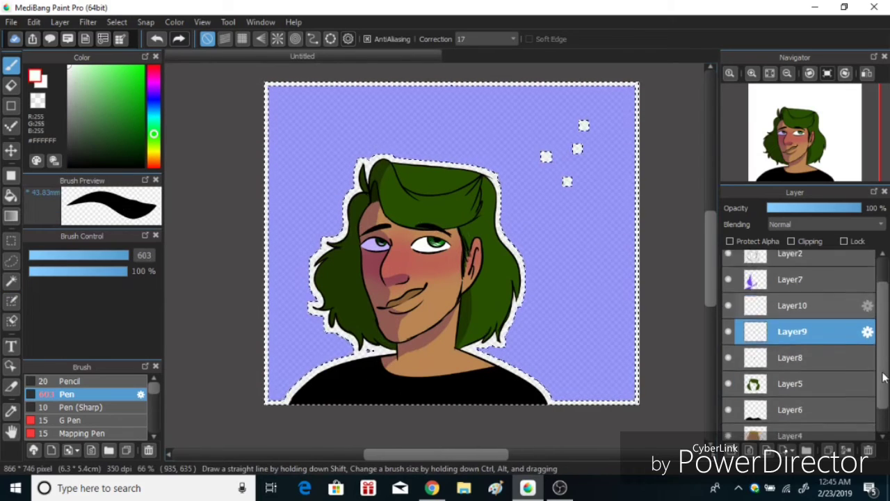
pyautogui.scroll(-3)
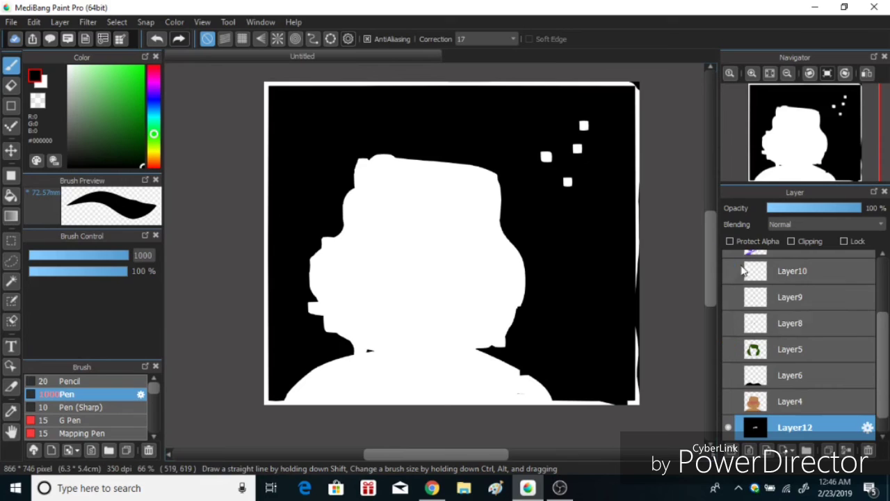
# Hide the portrait layers, add a new layer, and fill the figure silhouette white.
pyautogui.click(792, 341)
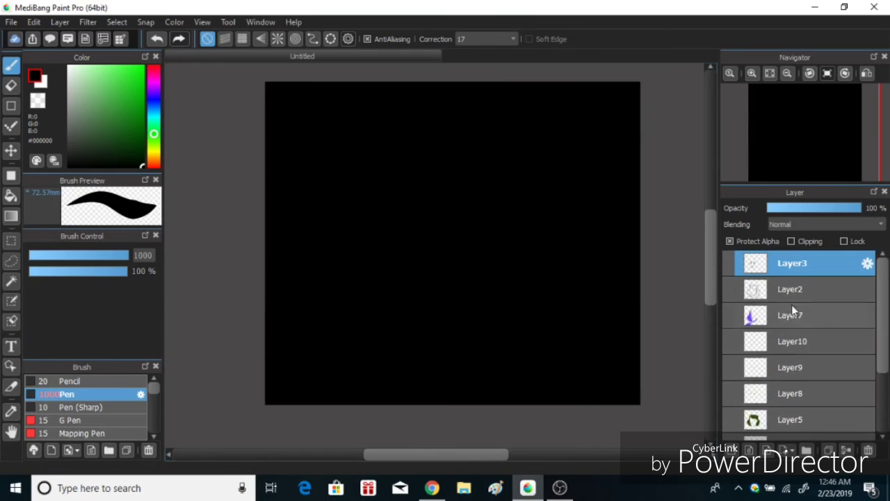
pyautogui.click(117, 21)
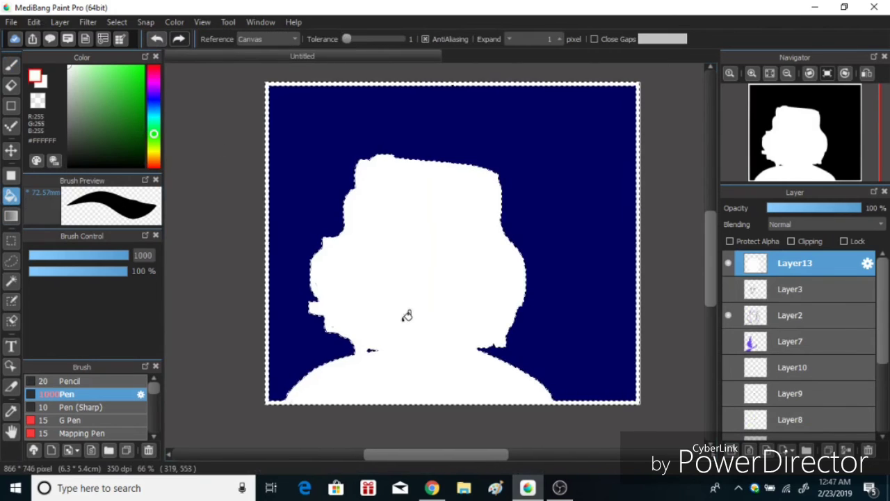
pyautogui.click(728, 393)
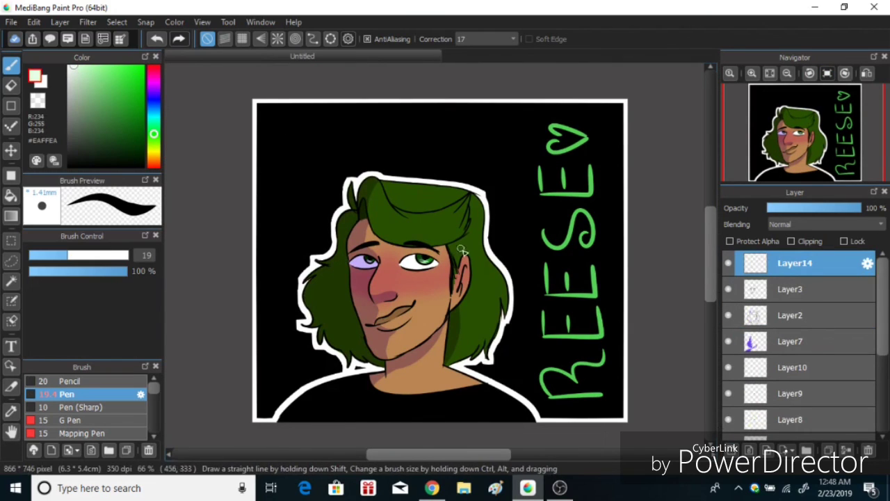
# Fade the star signature layer to 27% opacity.
pyautogui.moveTo(842, 207); pyautogui.dragTo(778, 207)
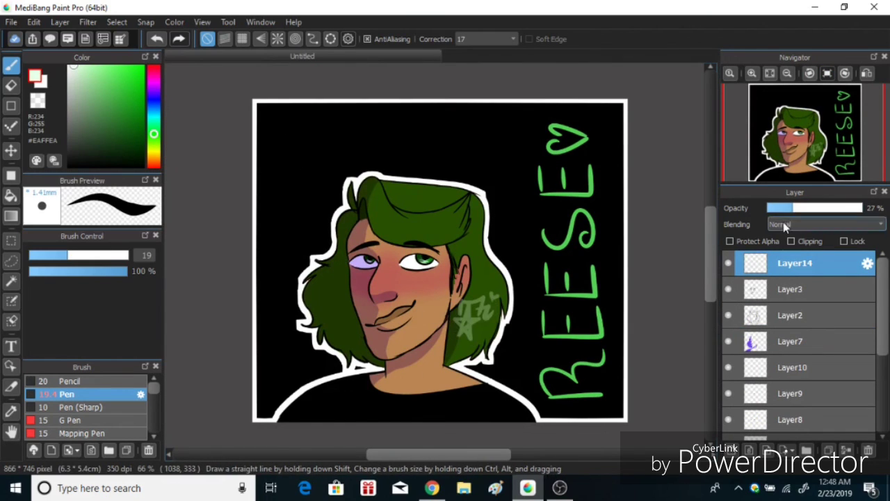